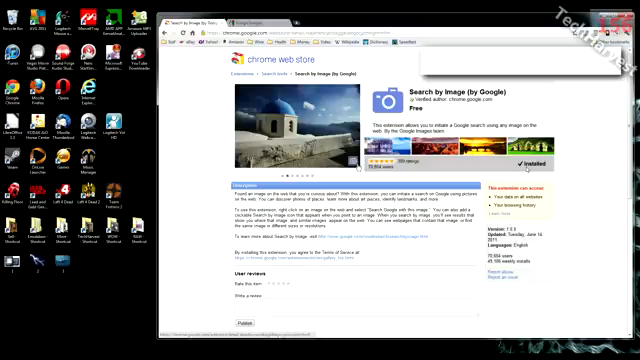
Bring up the Google Images search-by-image start page with its sample photos
{"action": "right_click", "coordinate": [290, 110]}
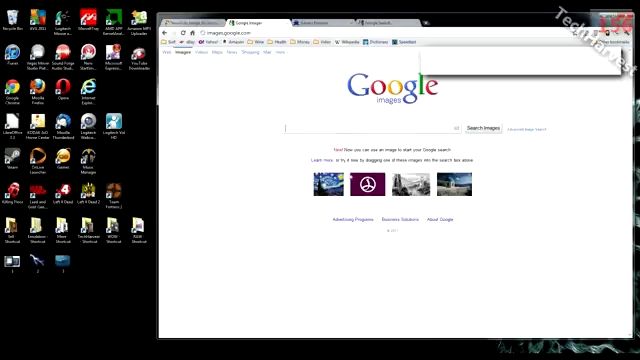
{"action": "mouse_move", "coordinate": [232, 266]}
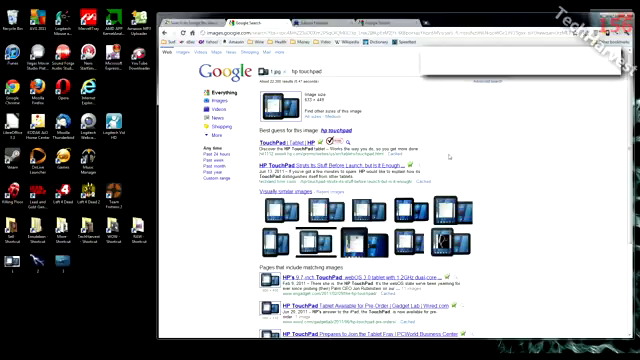
{"action": "mouse_move", "coordinate": [444, 158]}
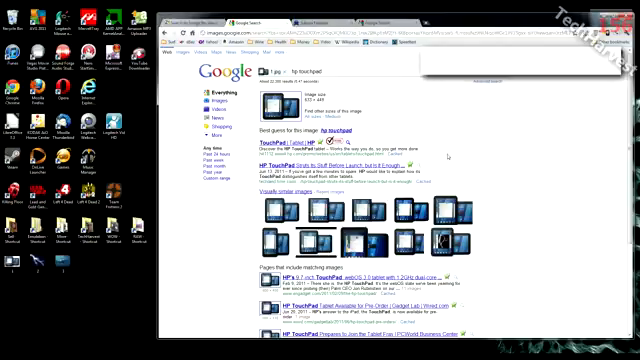